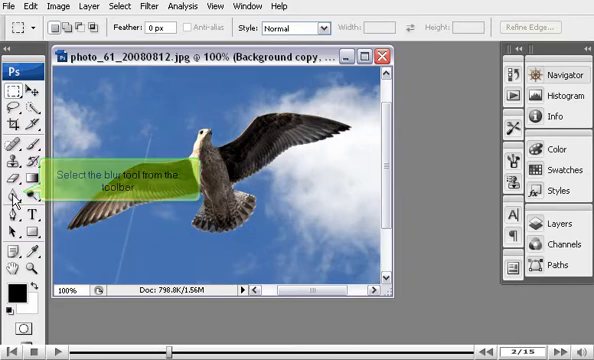
Activate the Blur Tool from the toolbox to soften parts of the seagull photo.
click(14, 186)
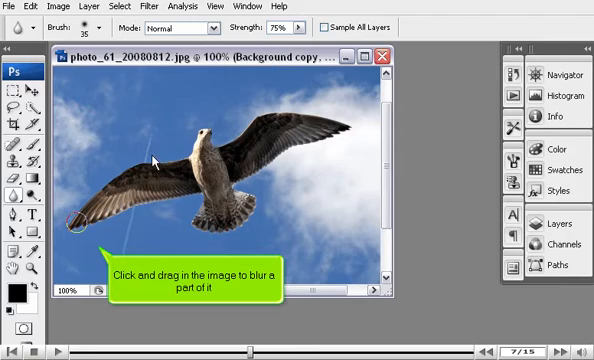
mouse_move(126, 210)
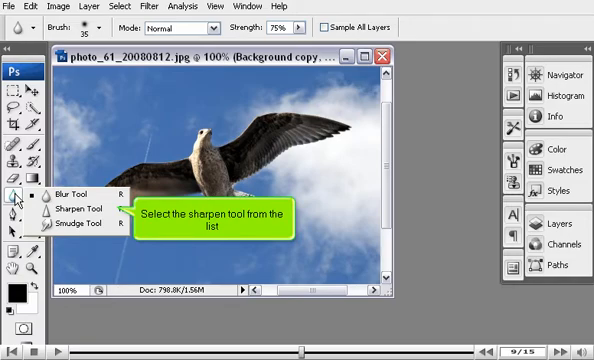
mouse_move(70, 204)
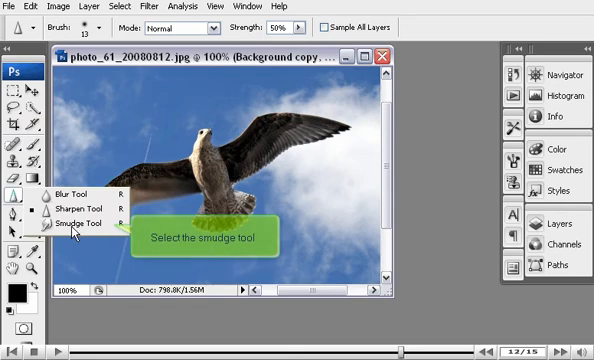
Activate the Smudge Tool from the Blur flyout to smear parts of the seagull photo.
click(76, 224)
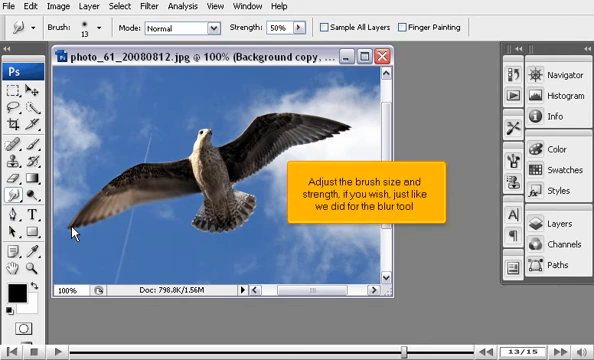